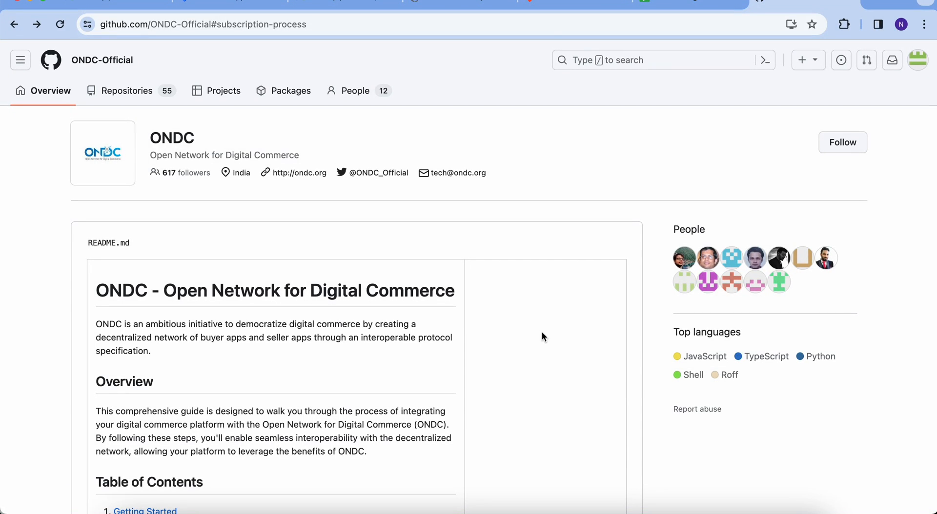
# Scroll the ONDC-Official README down to the Subscription Process section with its registry steps
pyautogui.scroll(-3)
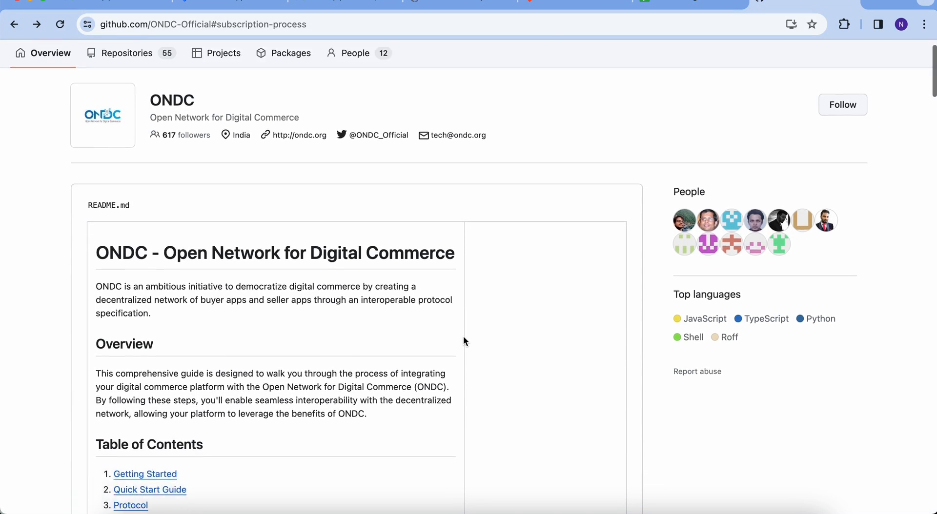
pyautogui.scroll(-3)
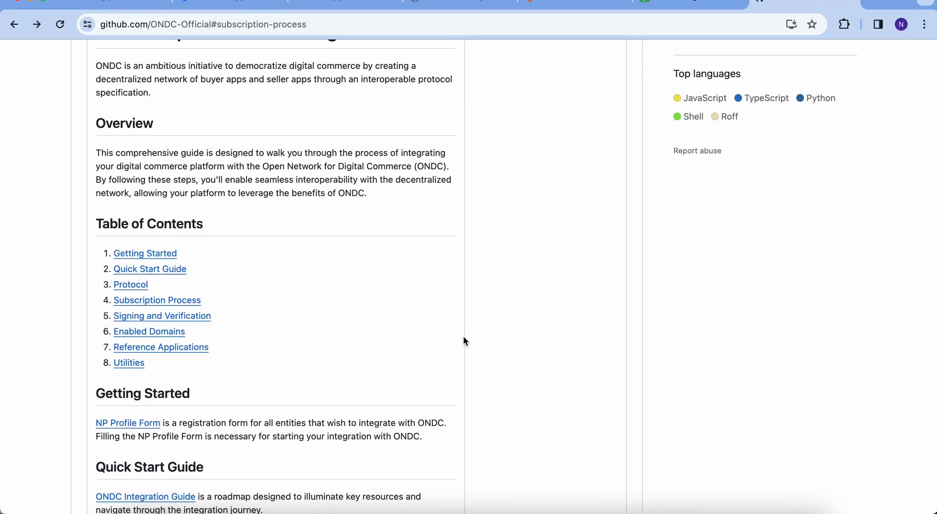
pyautogui.moveTo(180, 304)
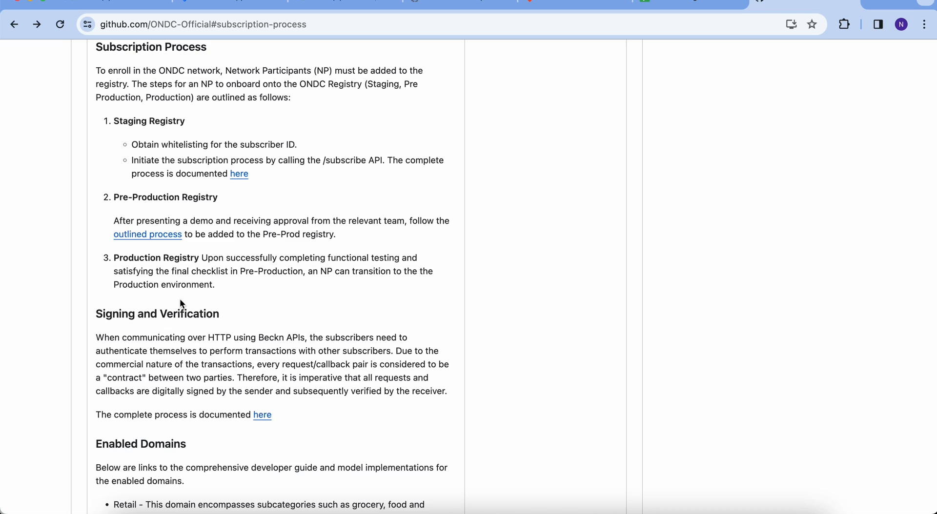
pyautogui.scroll(-3)
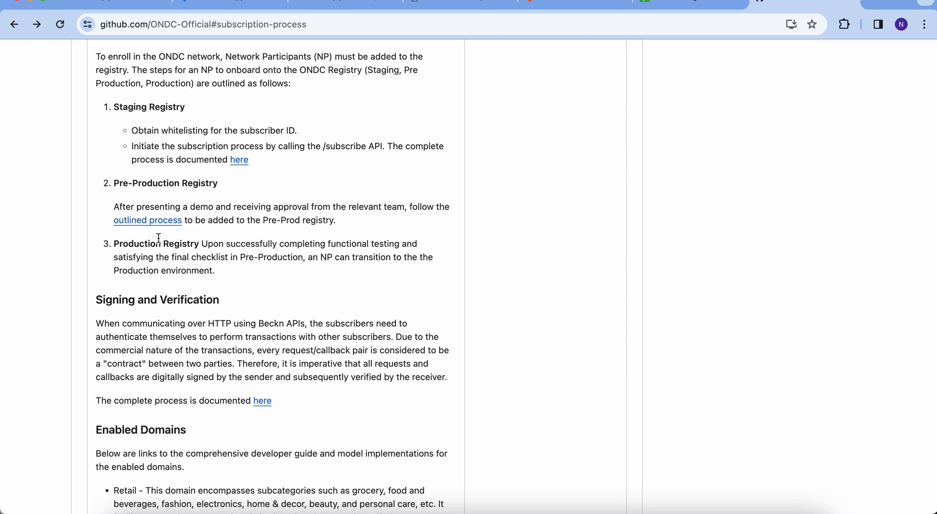
pyautogui.moveTo(160, 233)
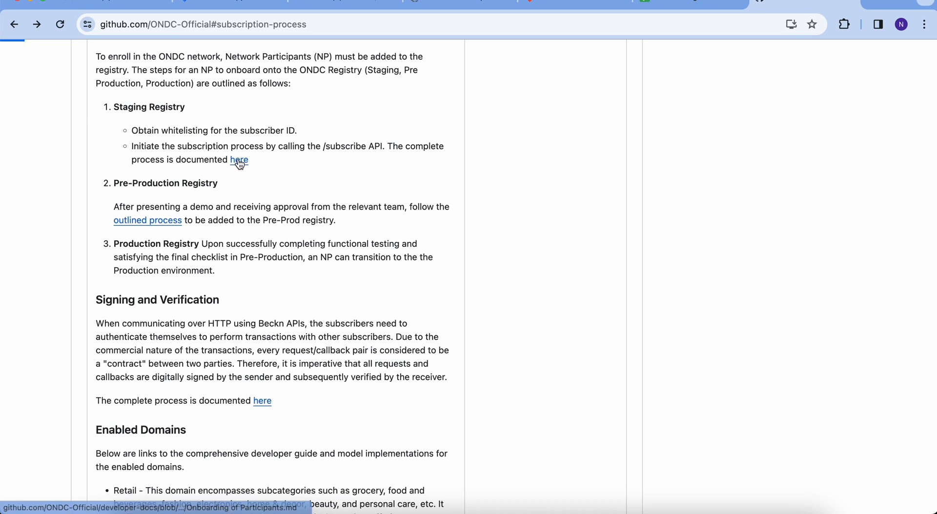
# Follow the Staging Registry 'here' link, then the 'subscriber id whitelisting form' link in the guide
pyautogui.click(238, 160)
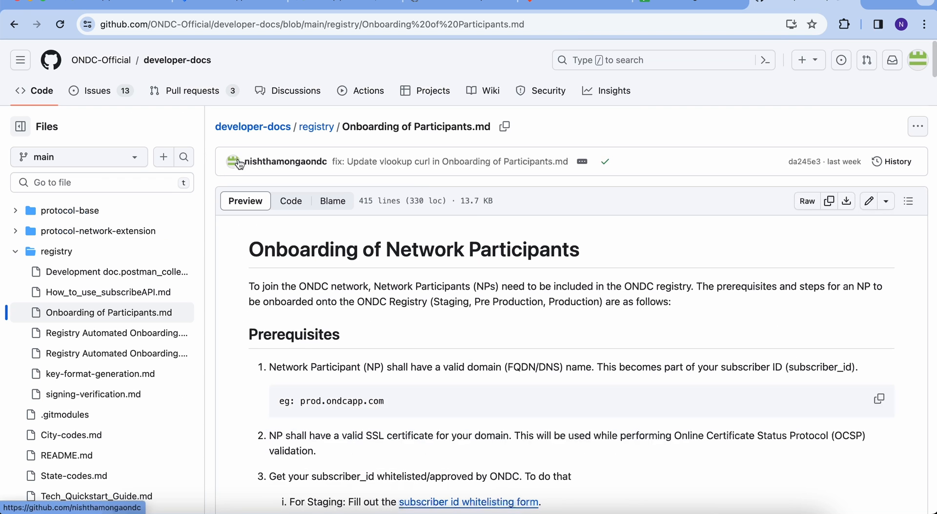
pyautogui.scroll(-3)
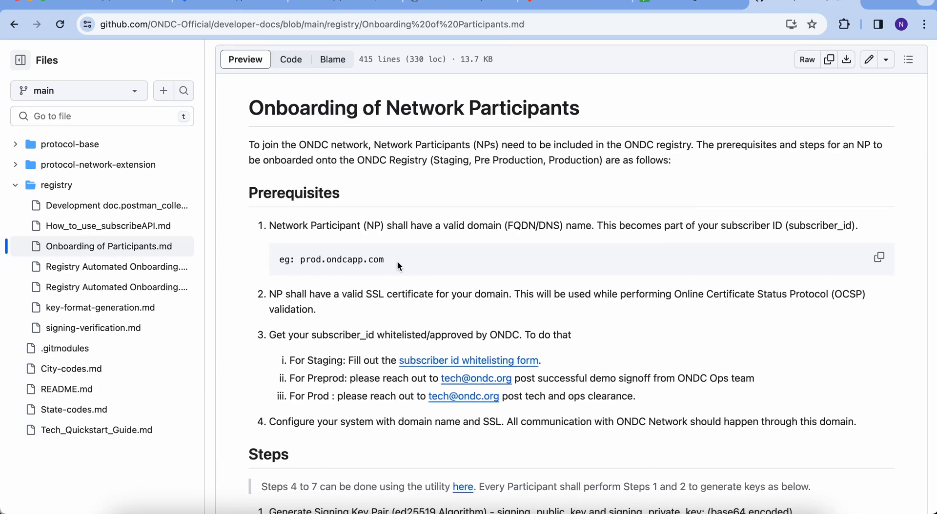
pyautogui.scroll(-3)
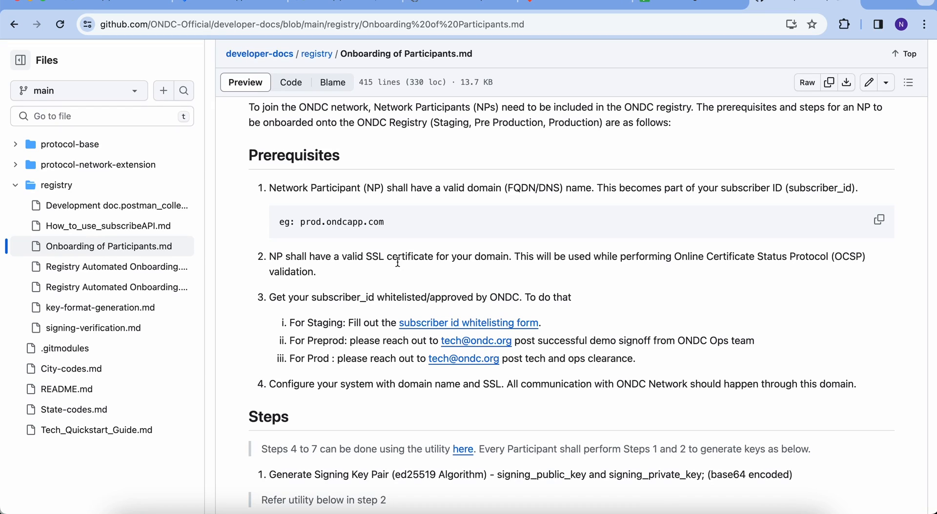
pyautogui.click(469, 323)
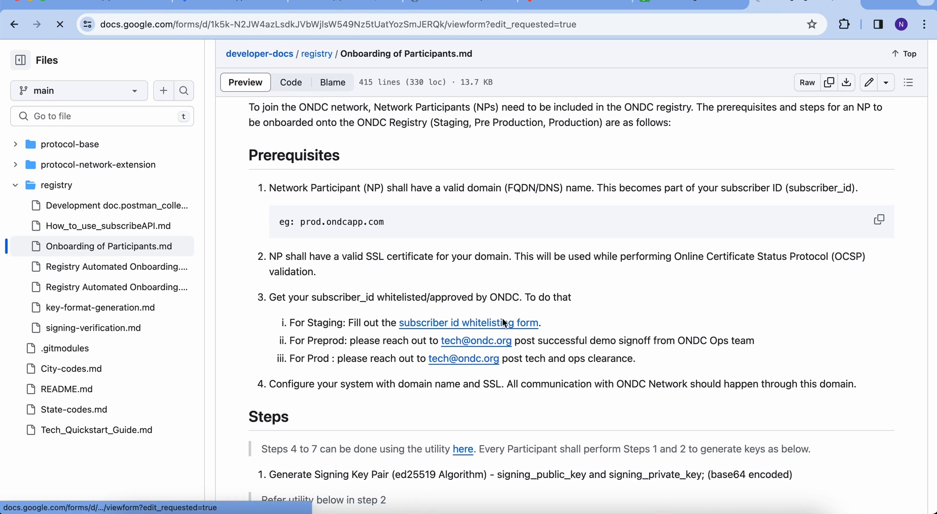
# Answer the Name of Entity question with 'Wits Innovation Lab'
pyautogui.click(468, 323)
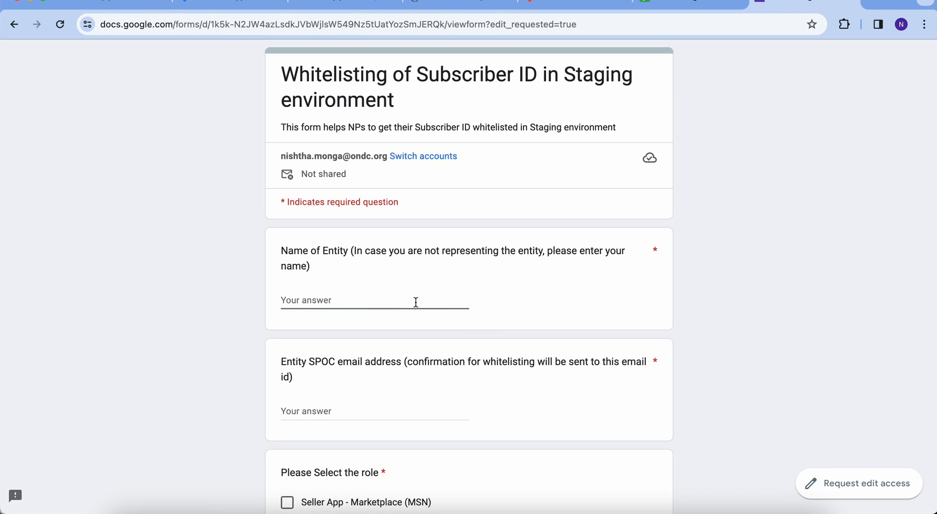
pyautogui.write('Wits I')
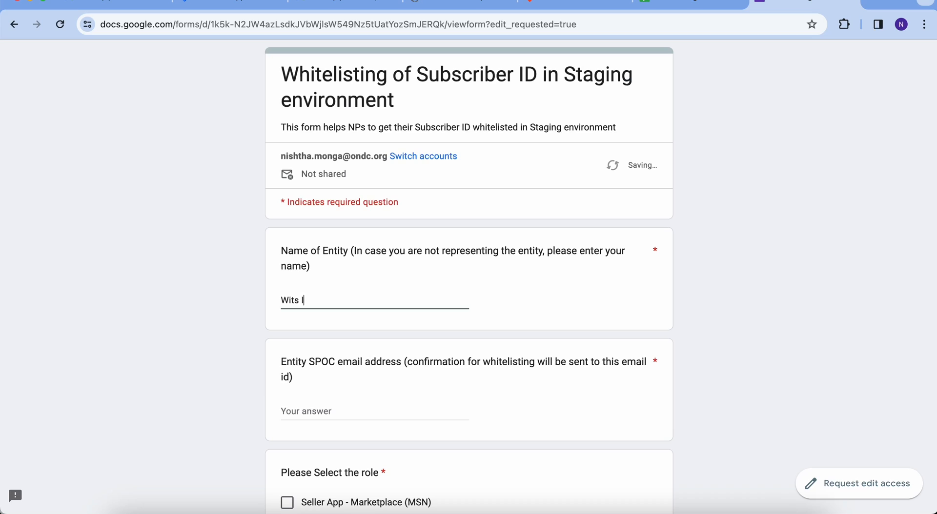
pyautogui.write('nnovation La')
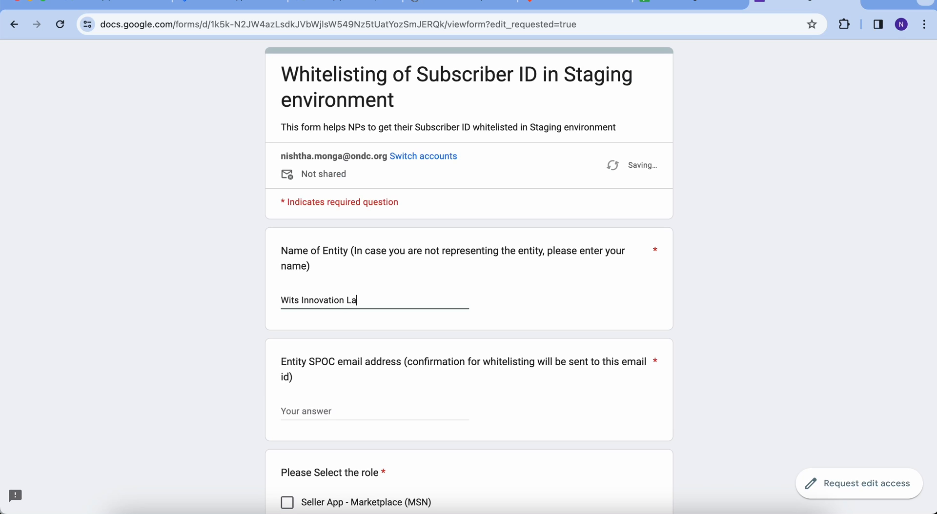
pyautogui.write('b')
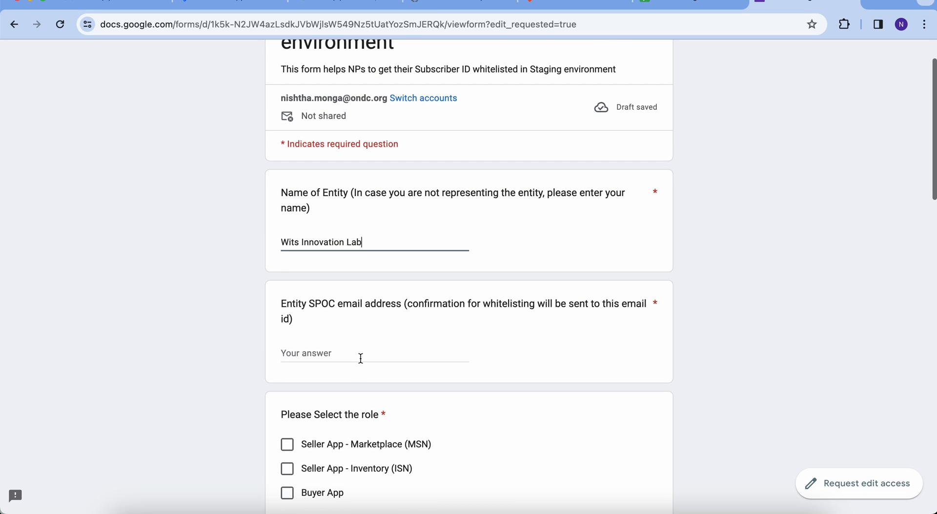
pyautogui.scroll(-3)
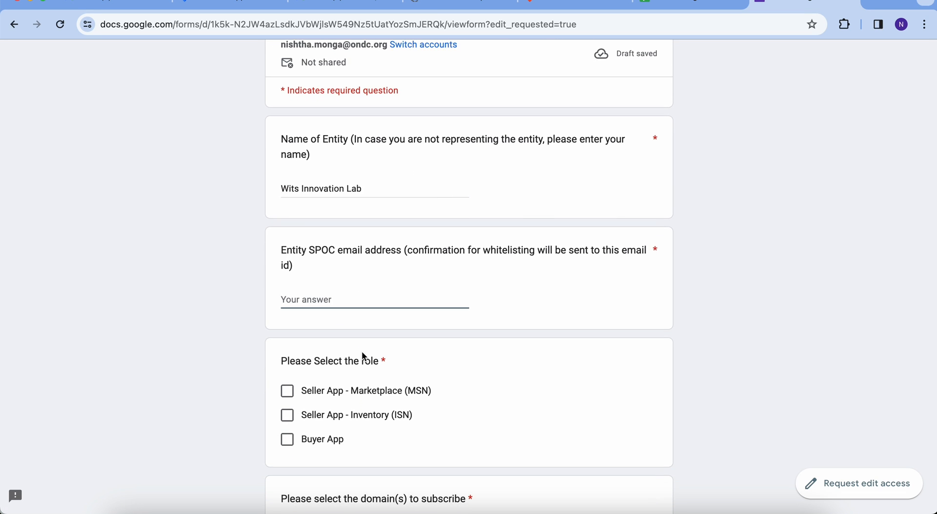
pyautogui.click(375, 300)
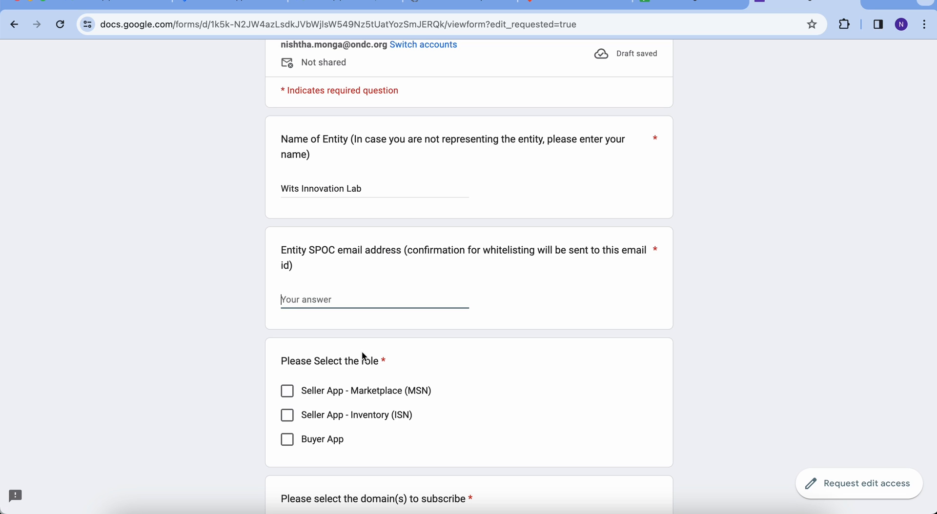
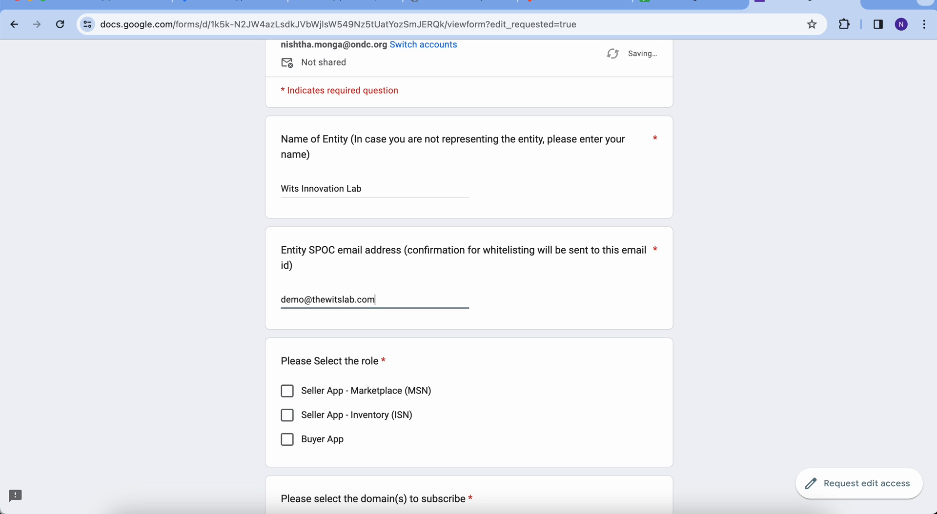
pyautogui.scroll(-3)
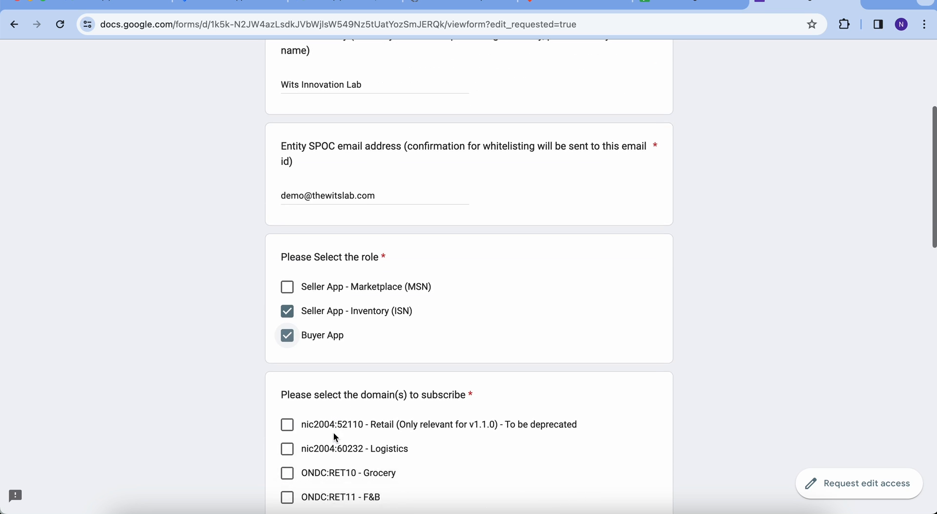
# Tick ONDC:RET10 - Grocery and ONDC:RET11 - F&B, then reach the TSP name and subscriber ID questions
pyautogui.scroll(-3)
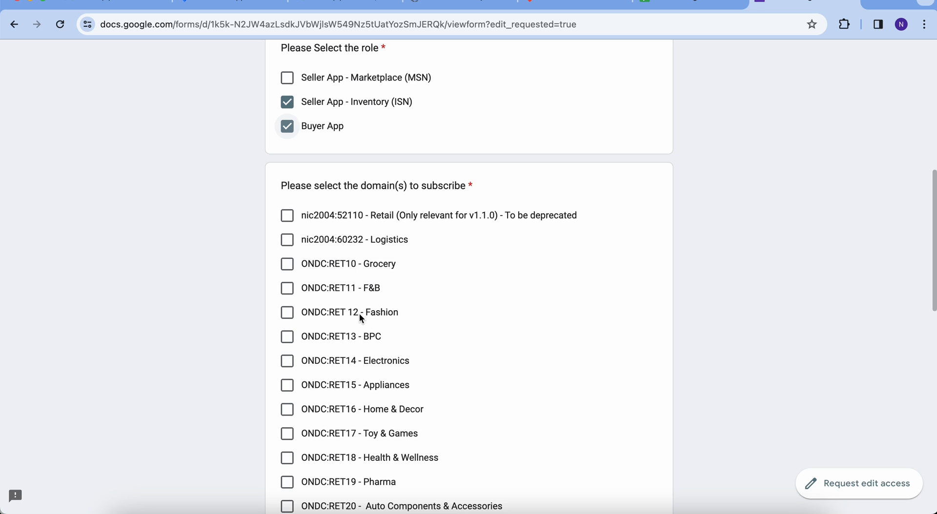
pyautogui.scroll(-3)
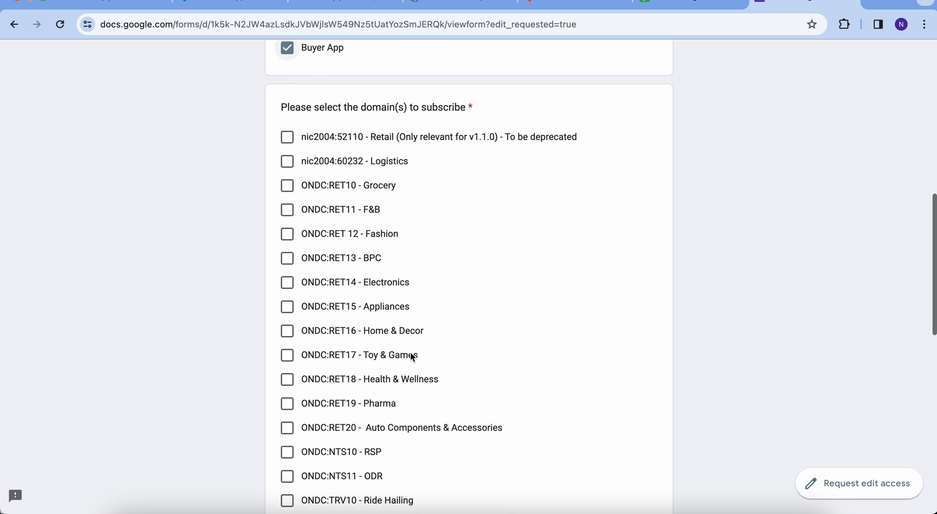
pyautogui.scroll(-3)
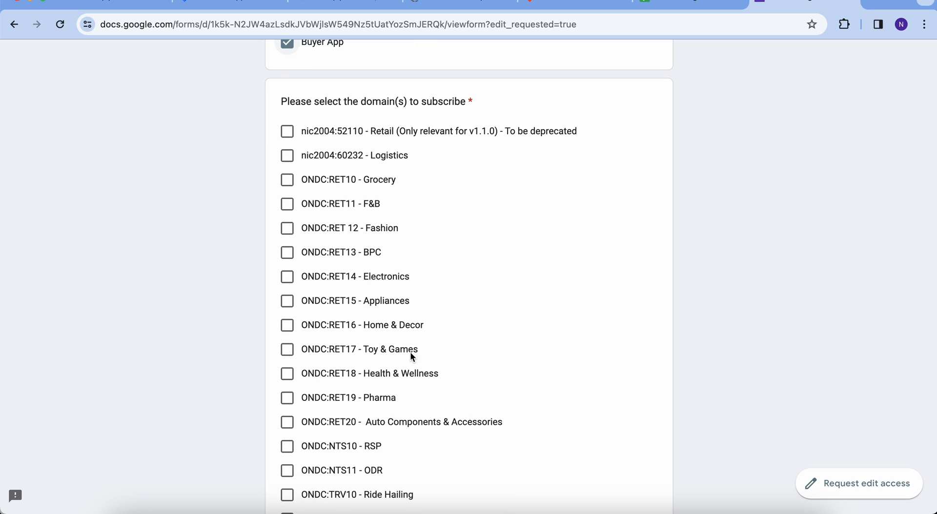
pyautogui.scroll(-3)
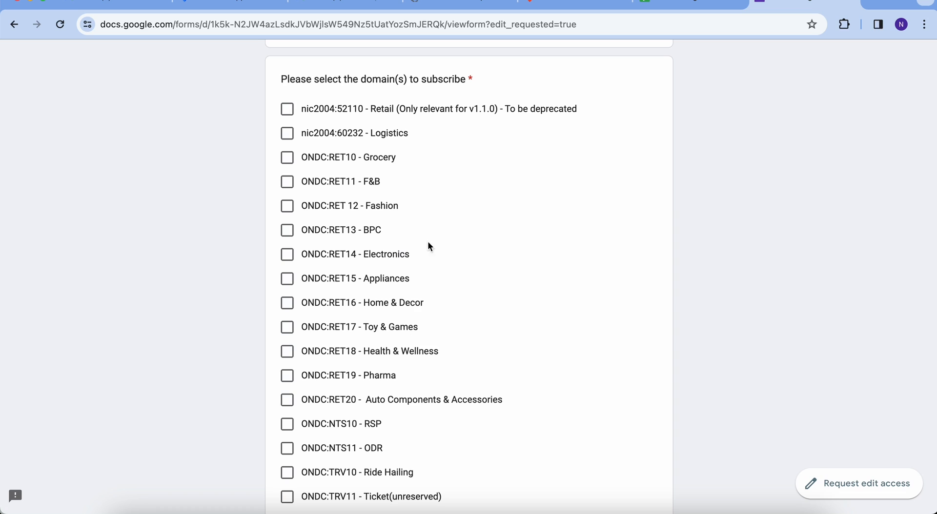
pyautogui.moveTo(345, 113)
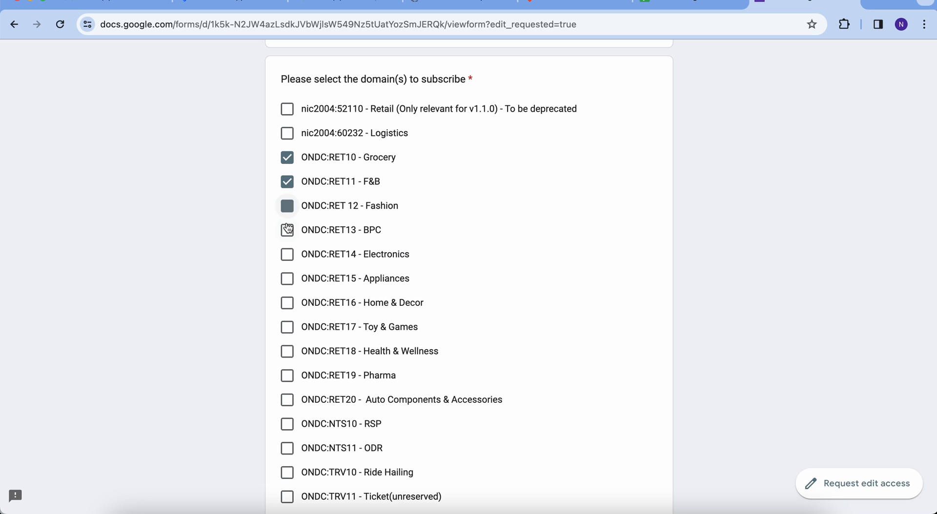
pyautogui.scroll(-3)
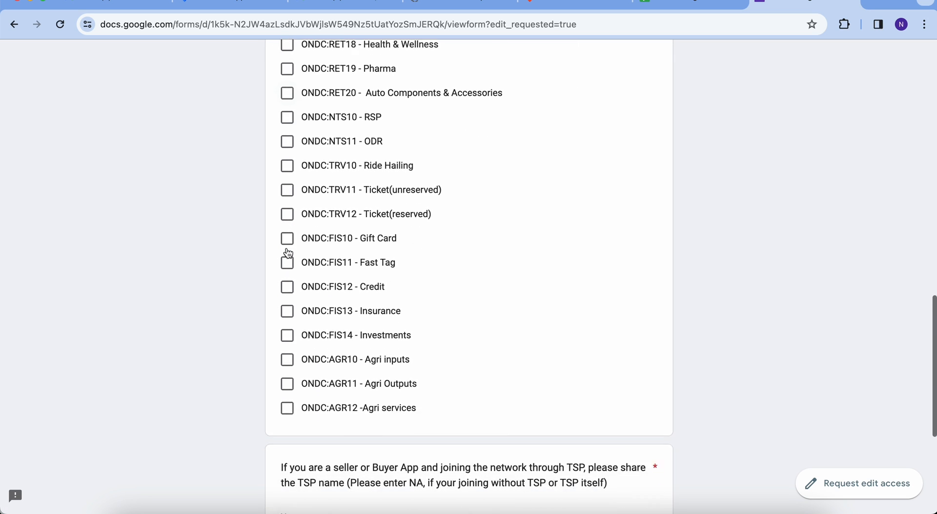
pyautogui.scroll(-3)
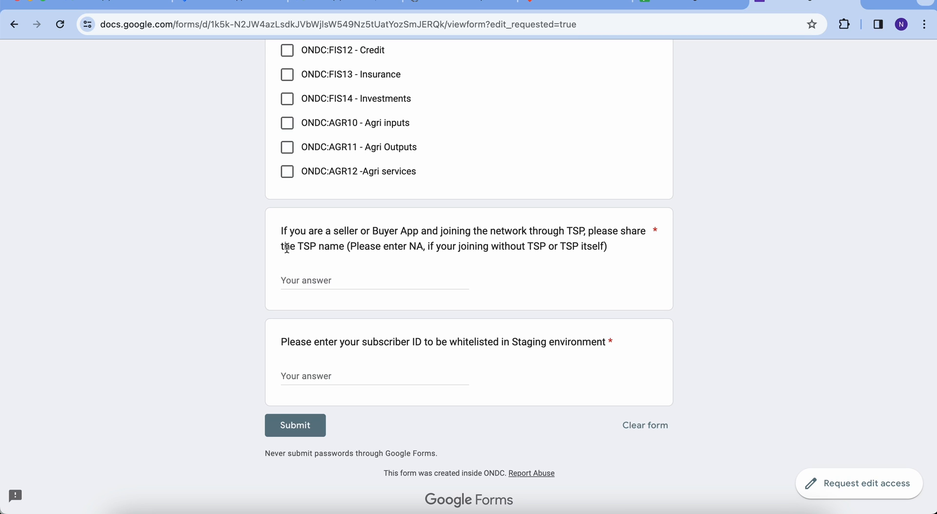
# Enter NA as TSP name and onsubscribe-demo.thewitslab.com as subscriber ID, then submit the form
pyautogui.write('NA')
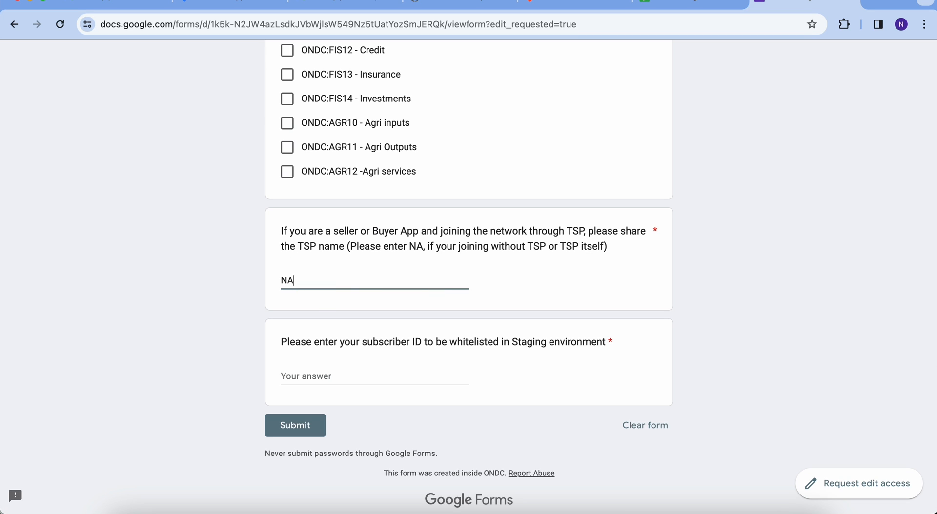
pyautogui.scroll(-3)
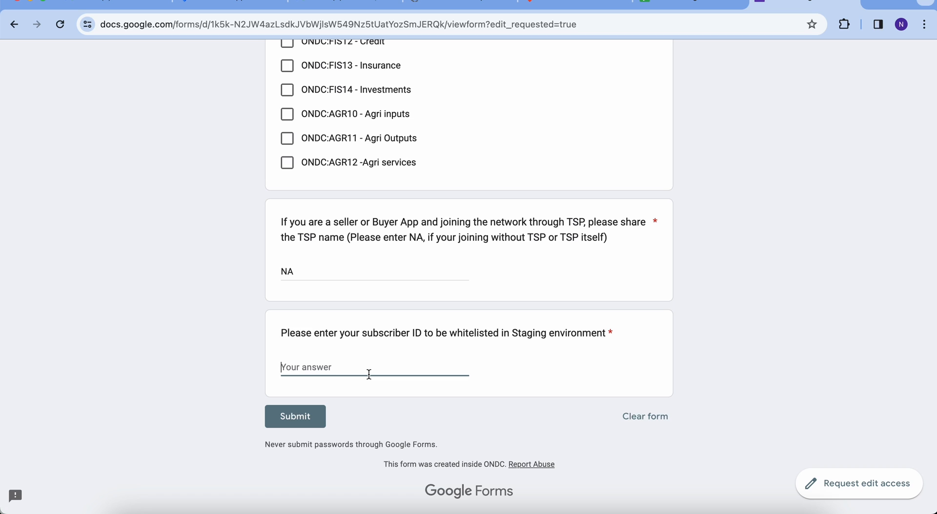
pyautogui.write('onsubscribe-demo.thewitslab.com')
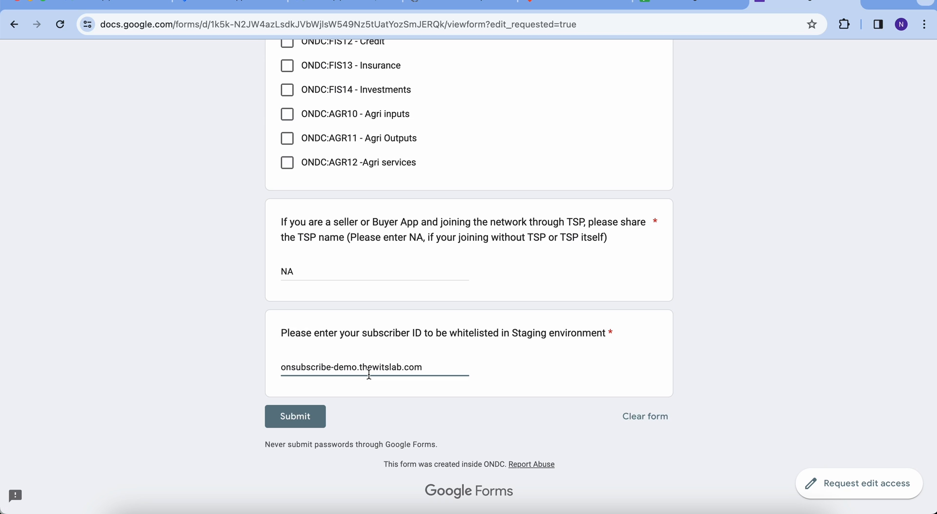
pyautogui.click(295, 417)
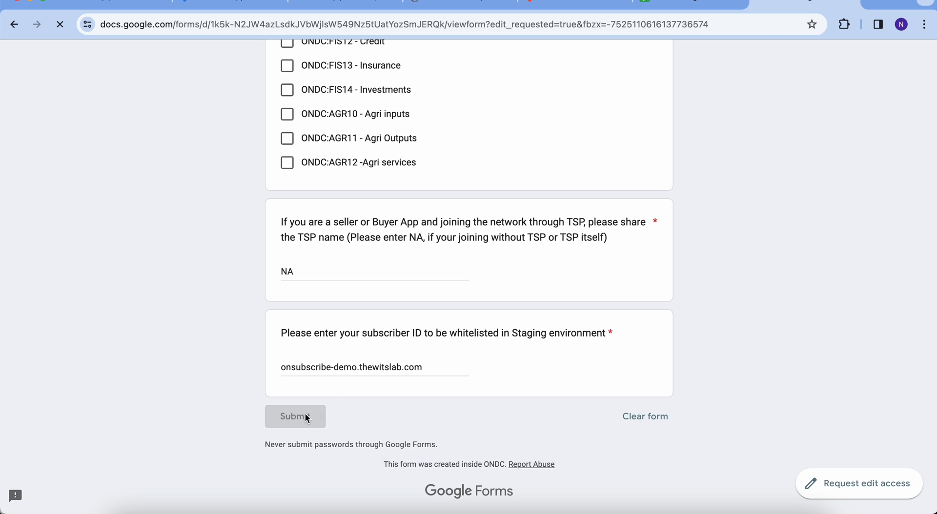
pyautogui.click(295, 417)
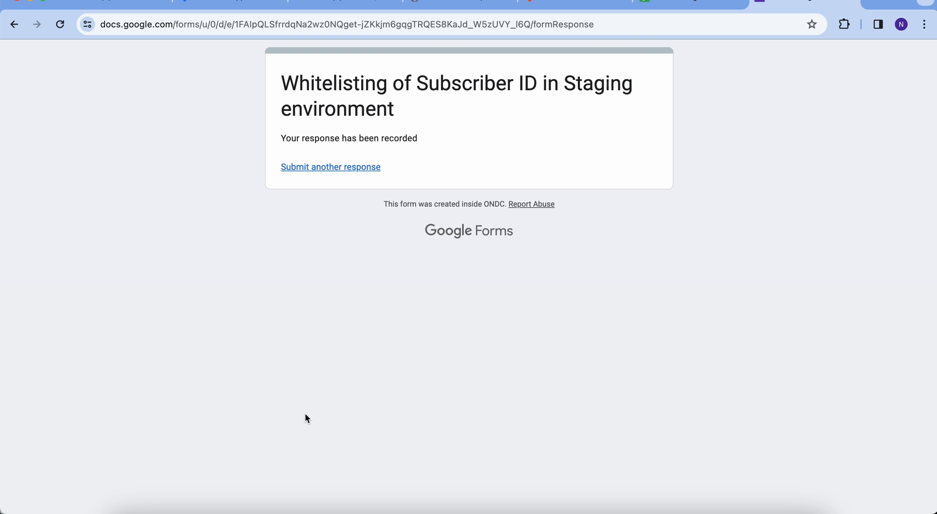
pyautogui.moveTo(515, 327)
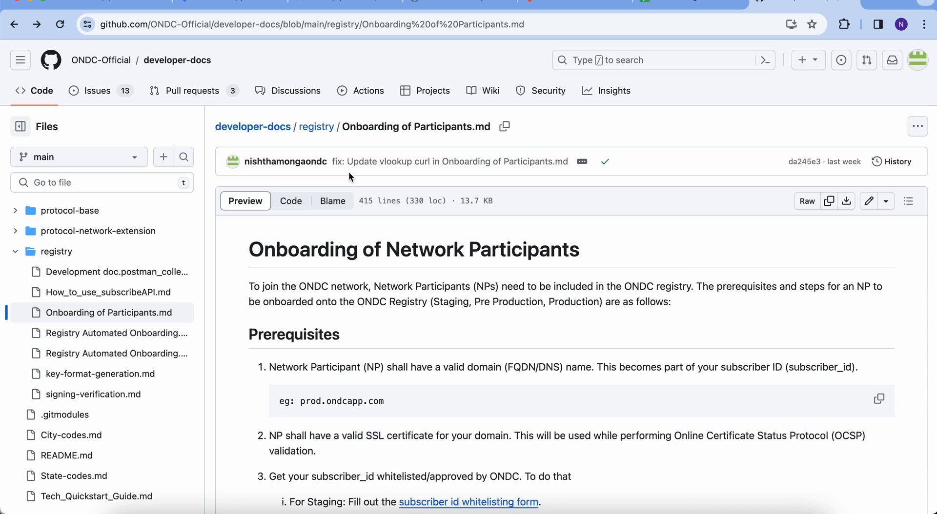
pyautogui.scroll(-3)
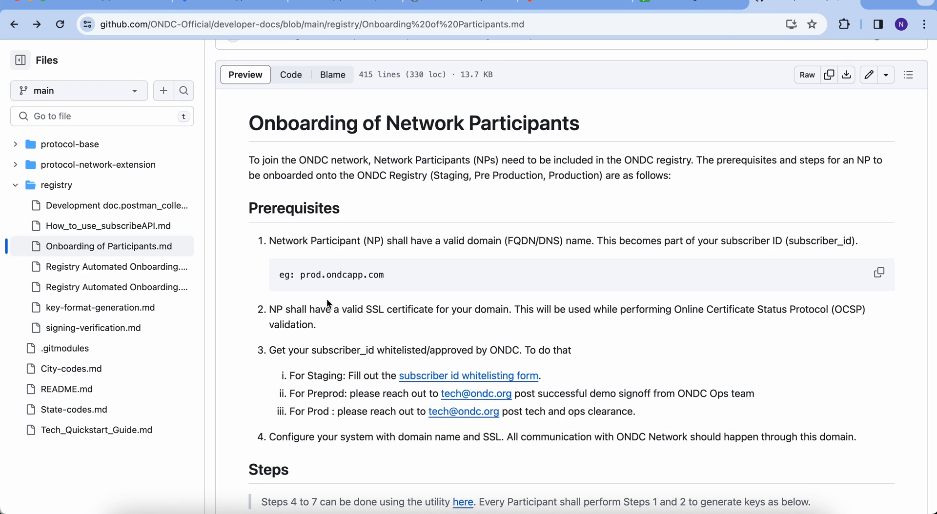
pyautogui.moveTo(326, 292)
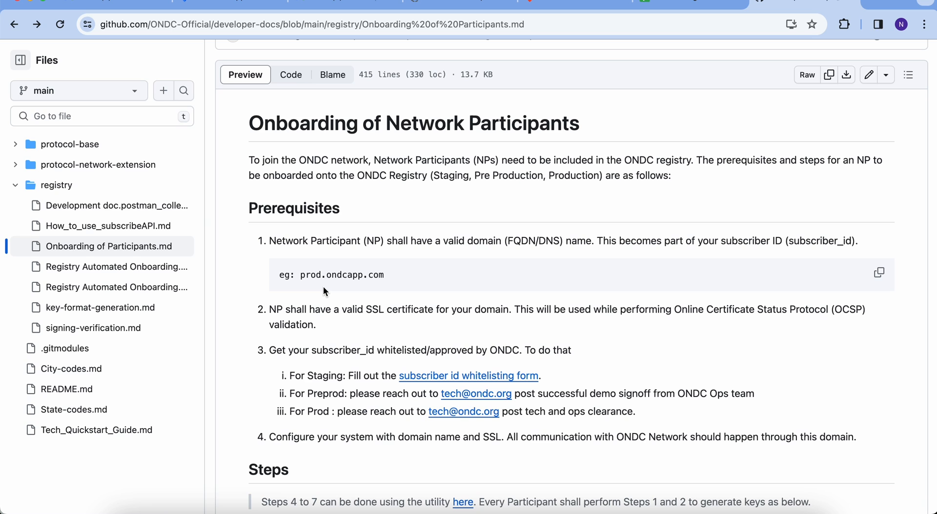
pyautogui.scroll(-3)
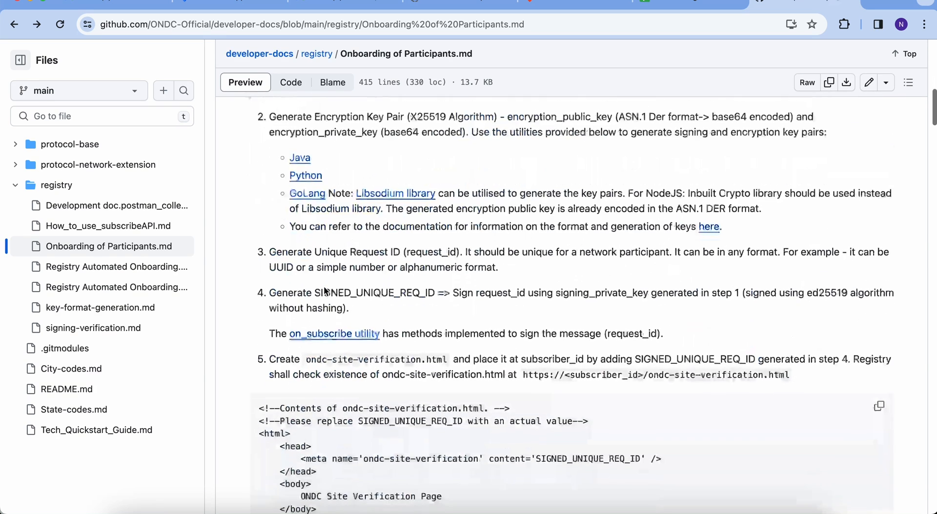
pyautogui.scroll(-3)
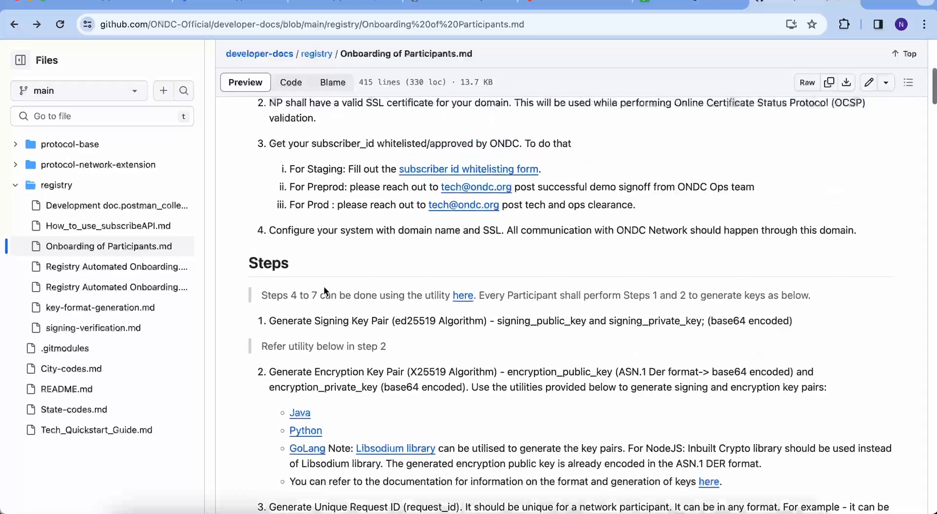
pyautogui.scroll(3)
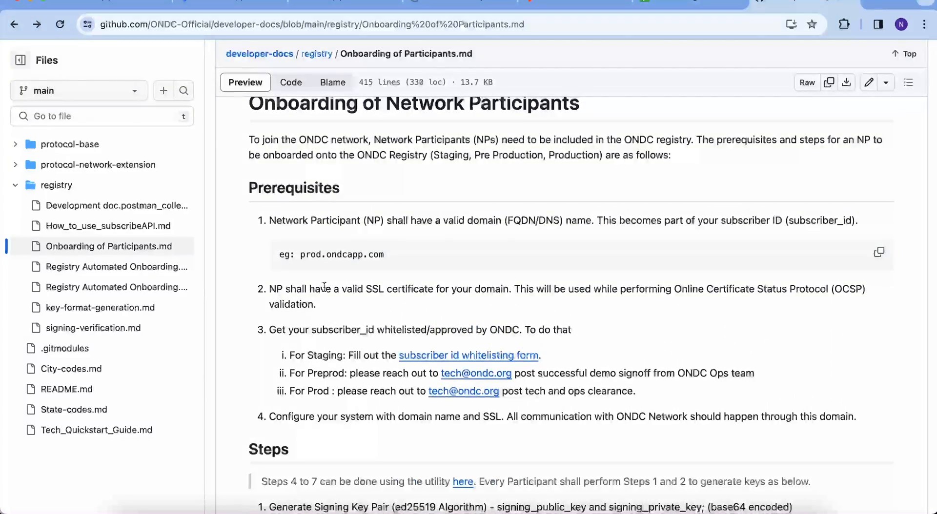
pyautogui.scroll(-3)
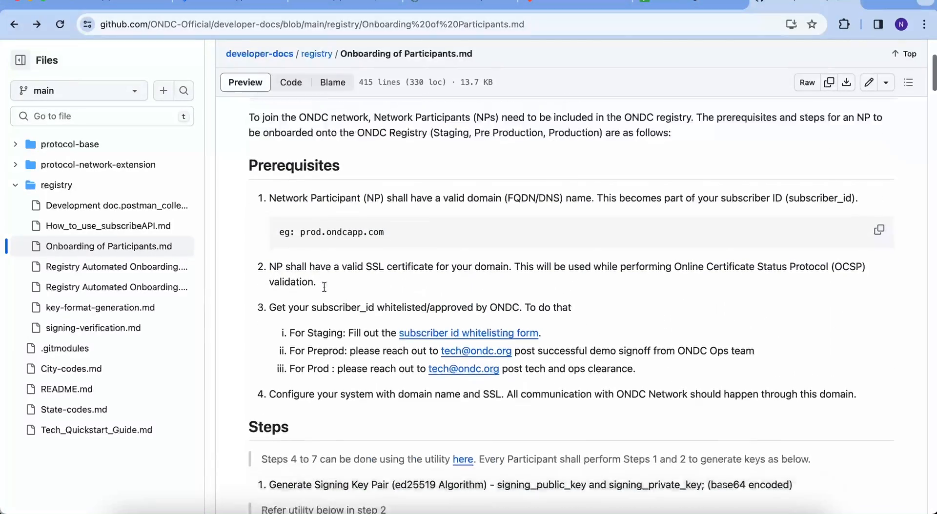